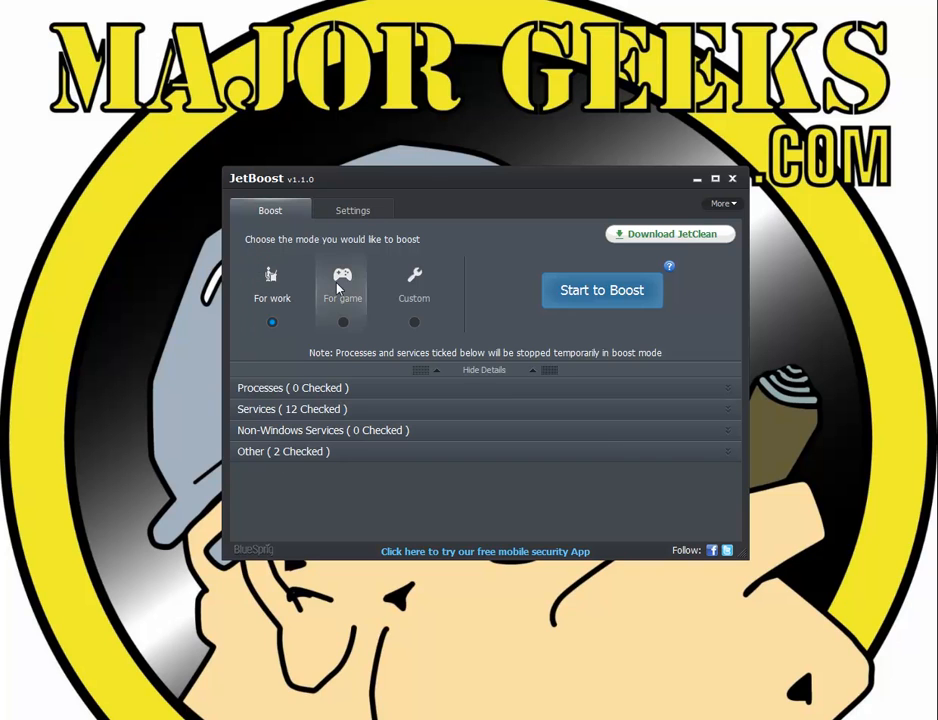
Review the list of processes that work mode could stop.
left_click(292, 388)
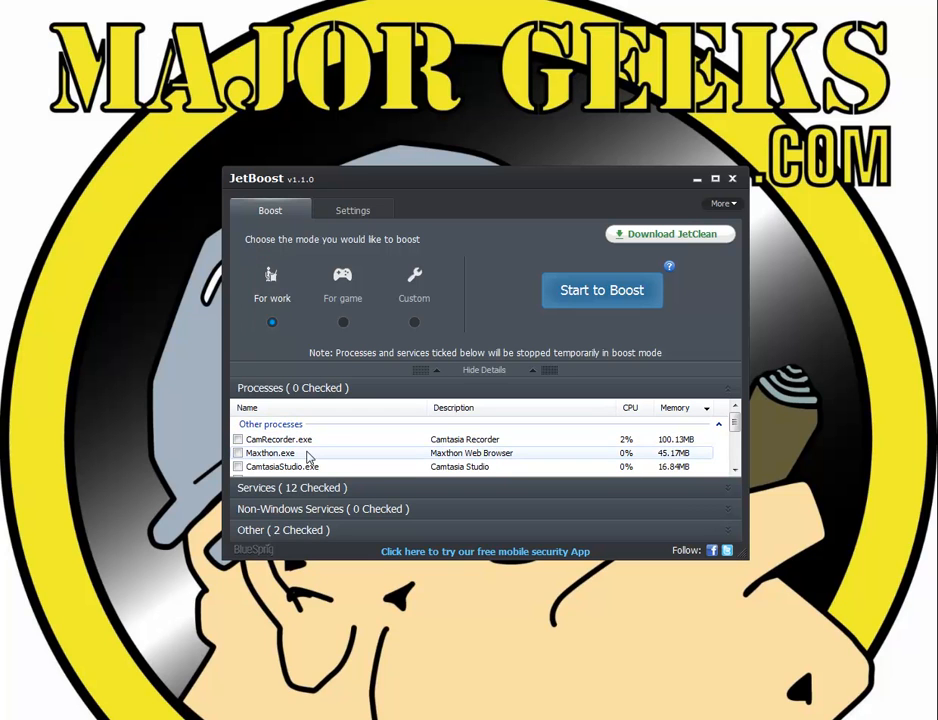
scroll("down", 3)
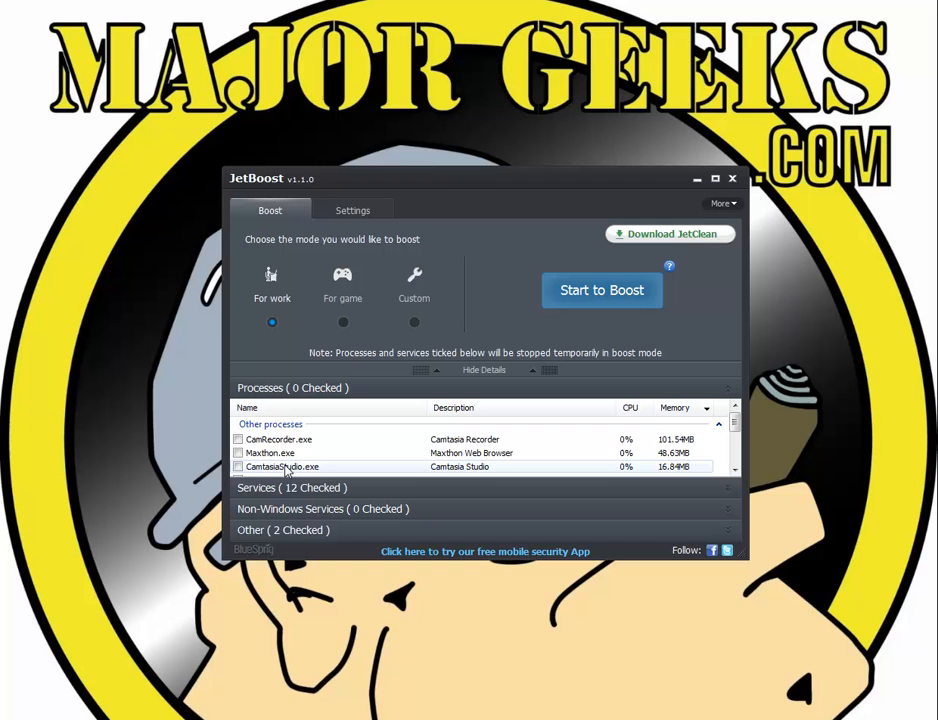
scroll("down", 3)
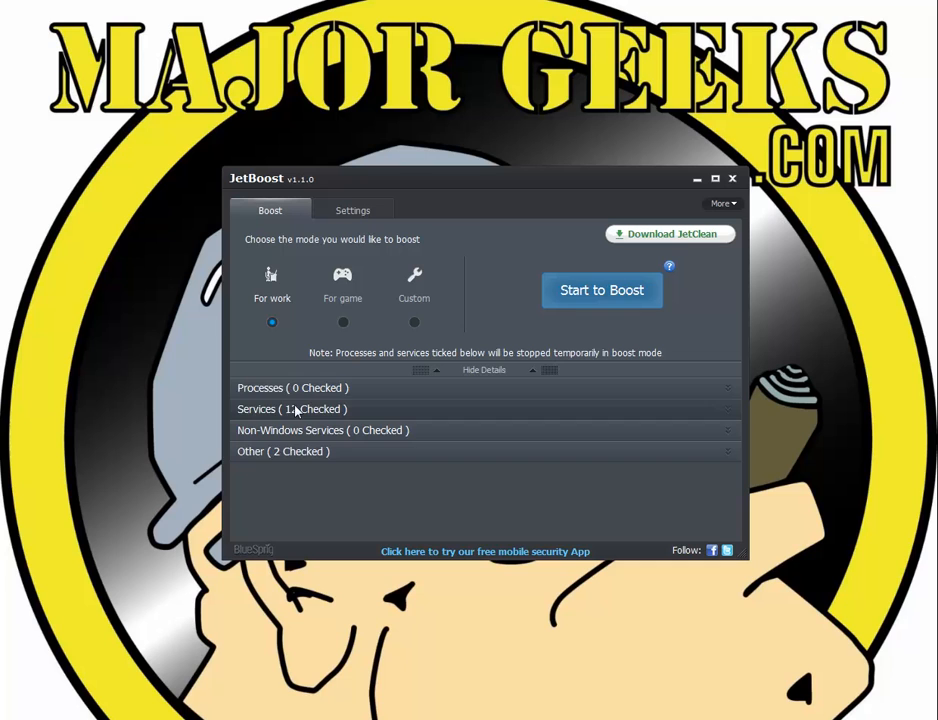
Run the work mode boost, restore the stopped services, then select the For game option.
left_click(600, 290)
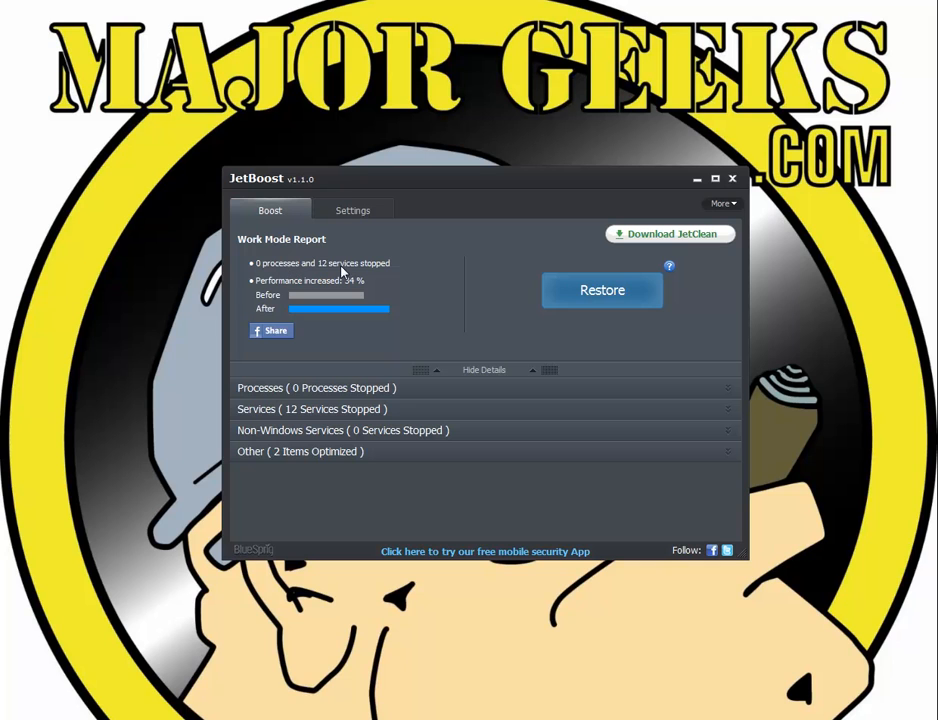
left_click(600, 290)
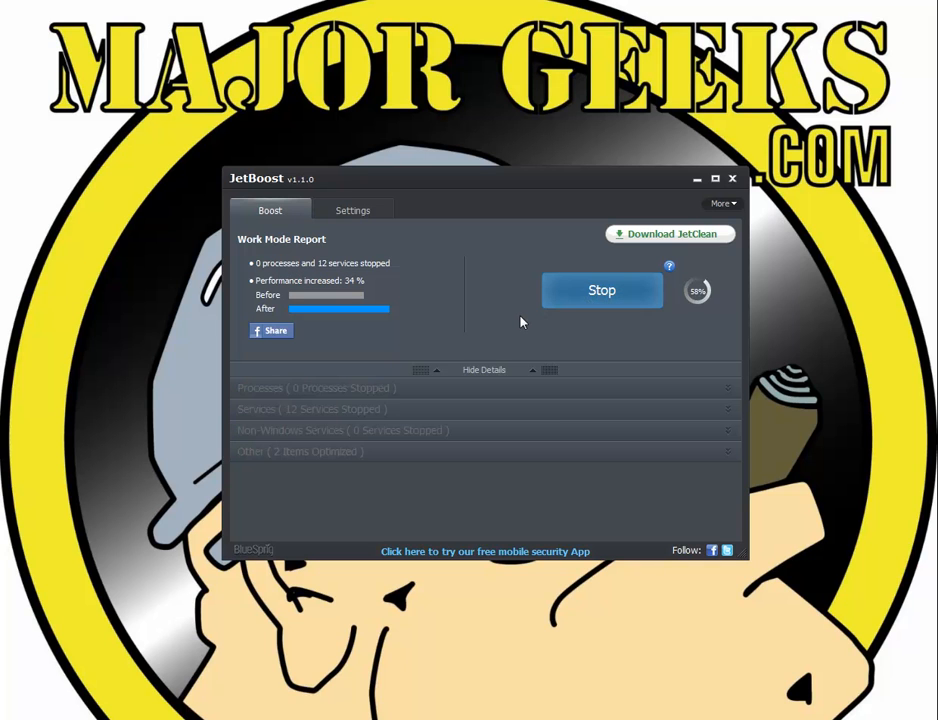
left_click(600, 290)
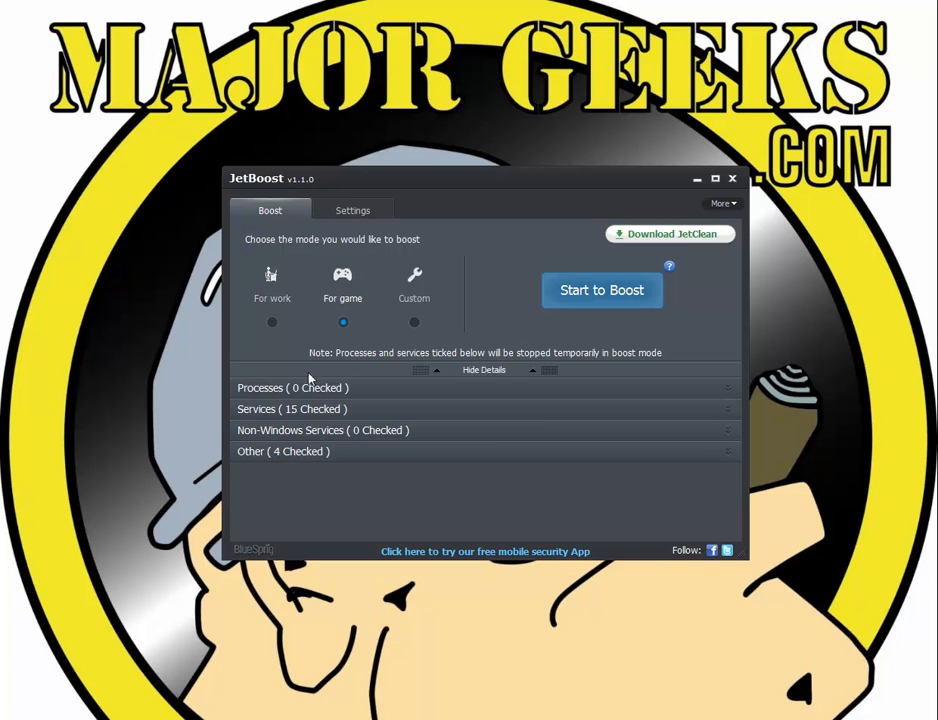
Mark Maxthon.exe and snarfer.exe in the Processes list, switching to a custom boost.
left_click(292, 388)
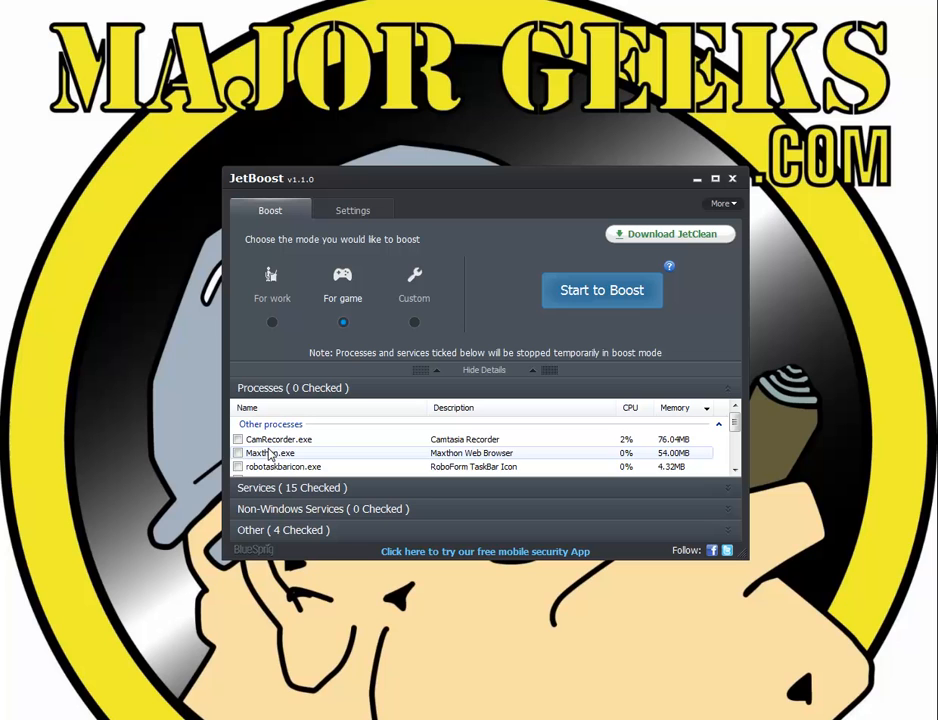
left_click(238, 452)
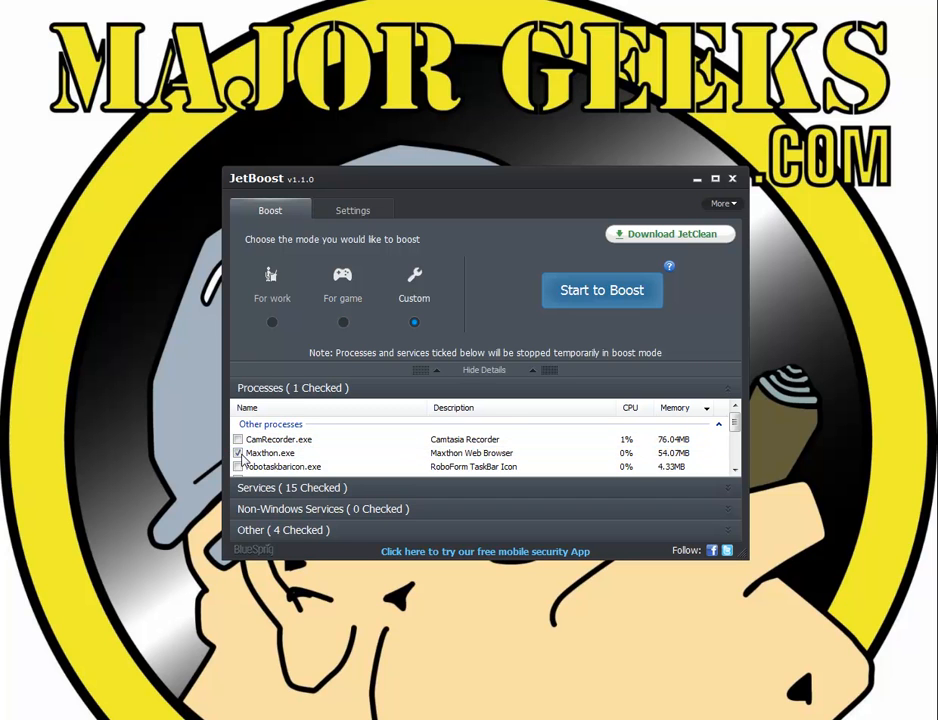
scroll("down", 3)
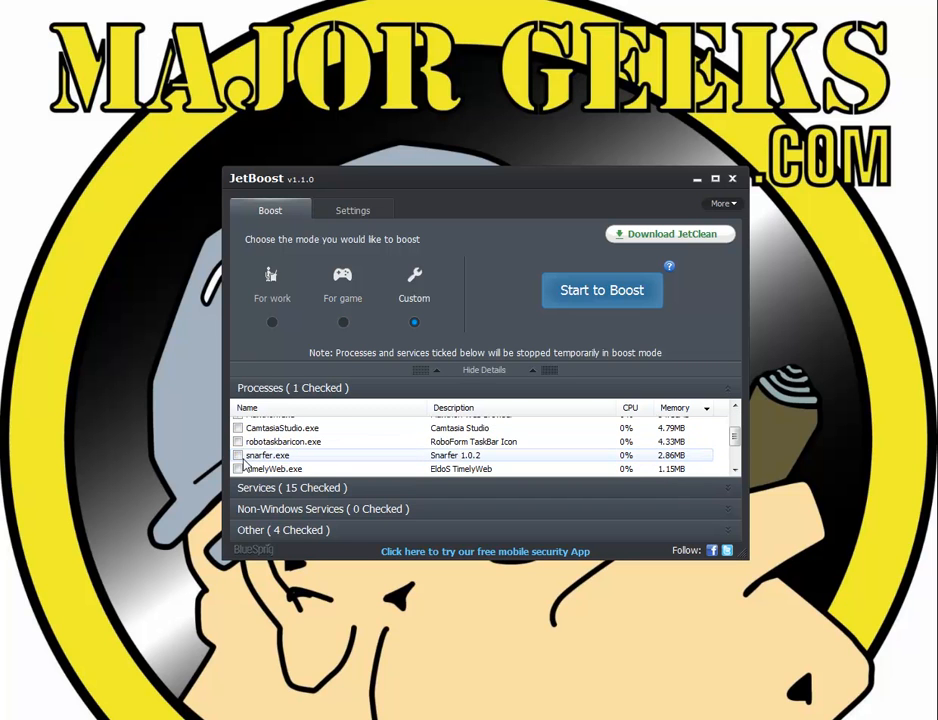
left_click(342, 284)
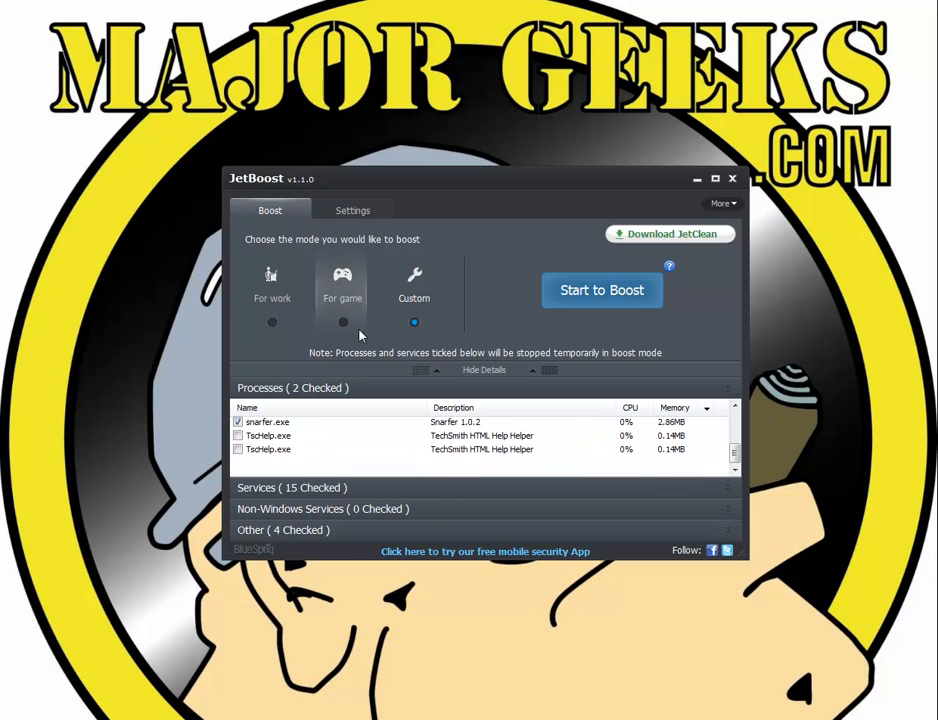
Show the Non-Windows Services list and revert to game mode with no processes marked.
left_click(412, 284)
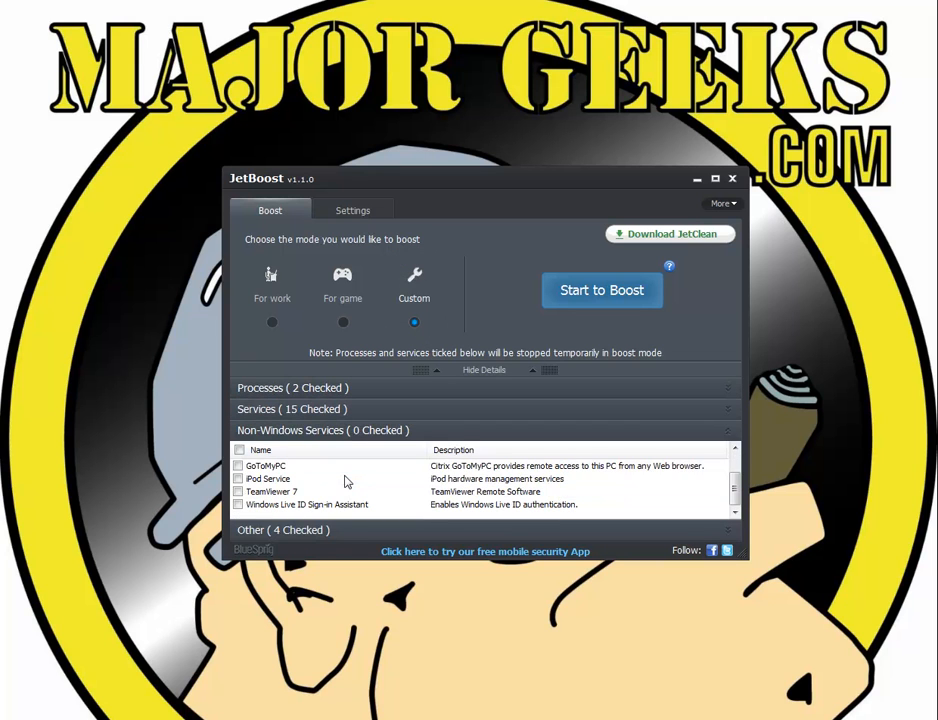
left_click(342, 298)
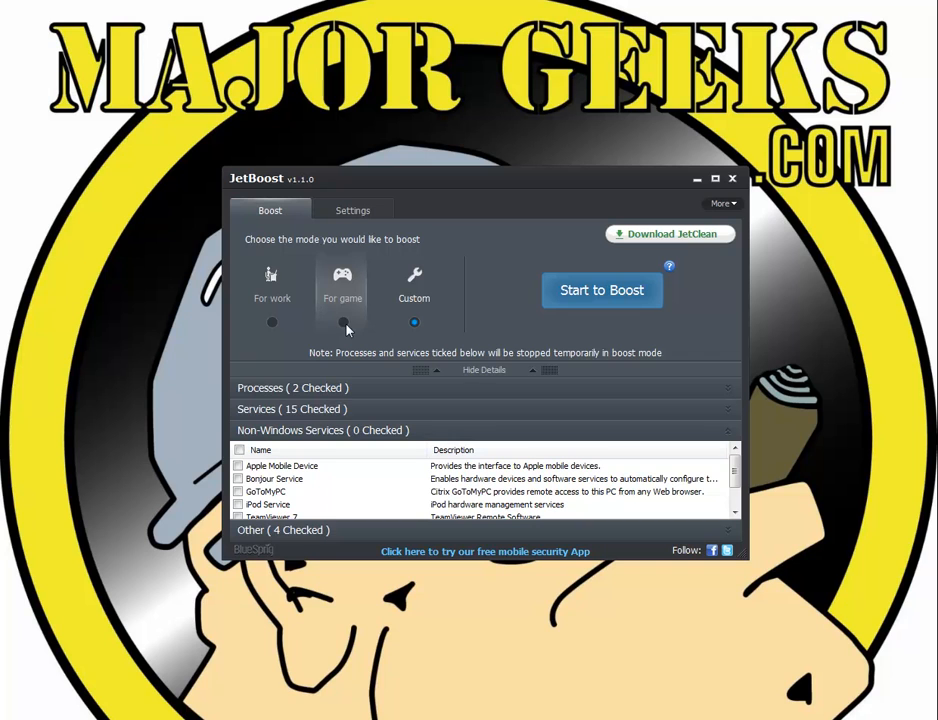
left_click(344, 322)
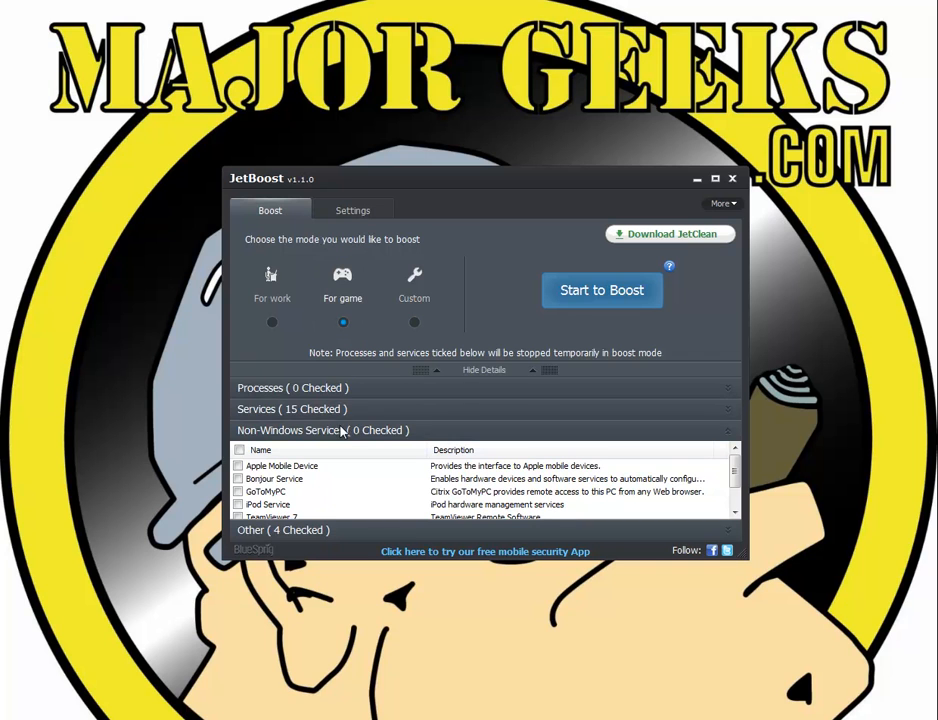
Run the game mode boost (15 services, 38% gain), view its report, then restore everything.
left_click(602, 290)
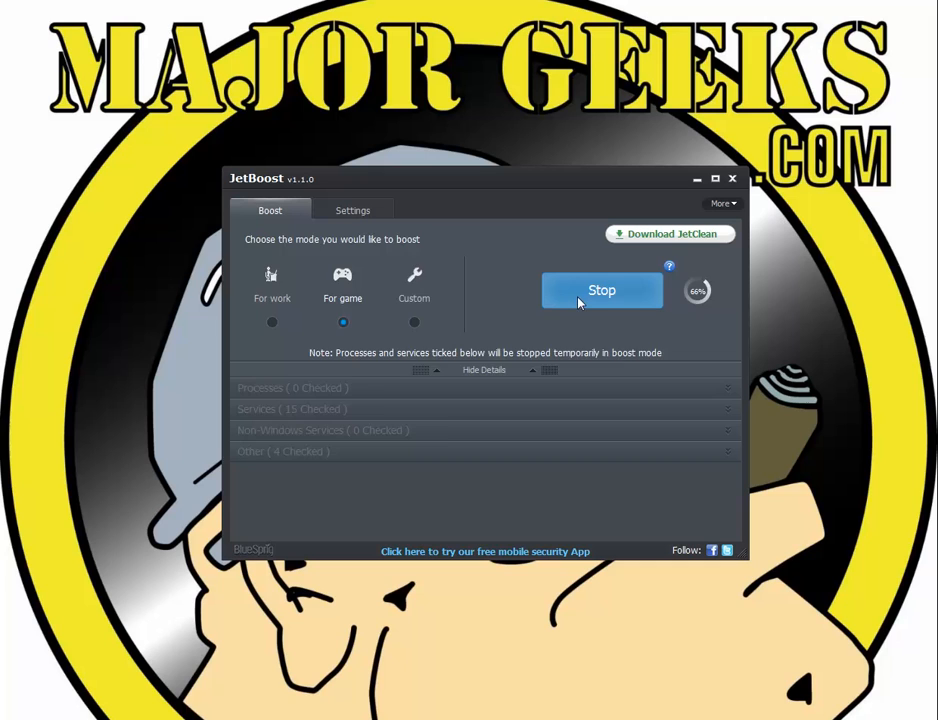
left_click(600, 290)
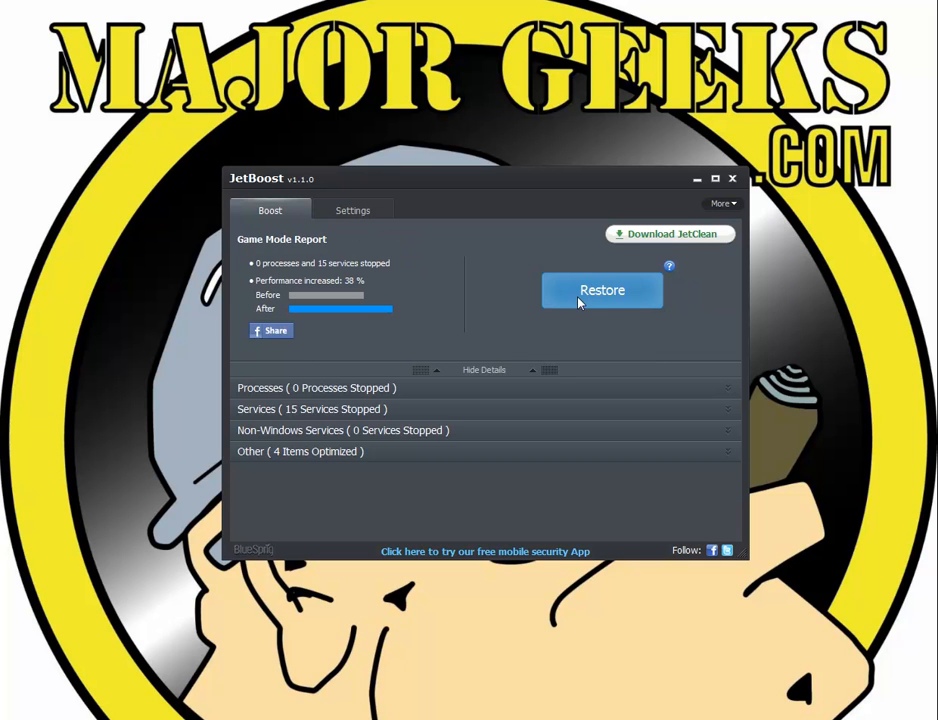
left_click(602, 290)
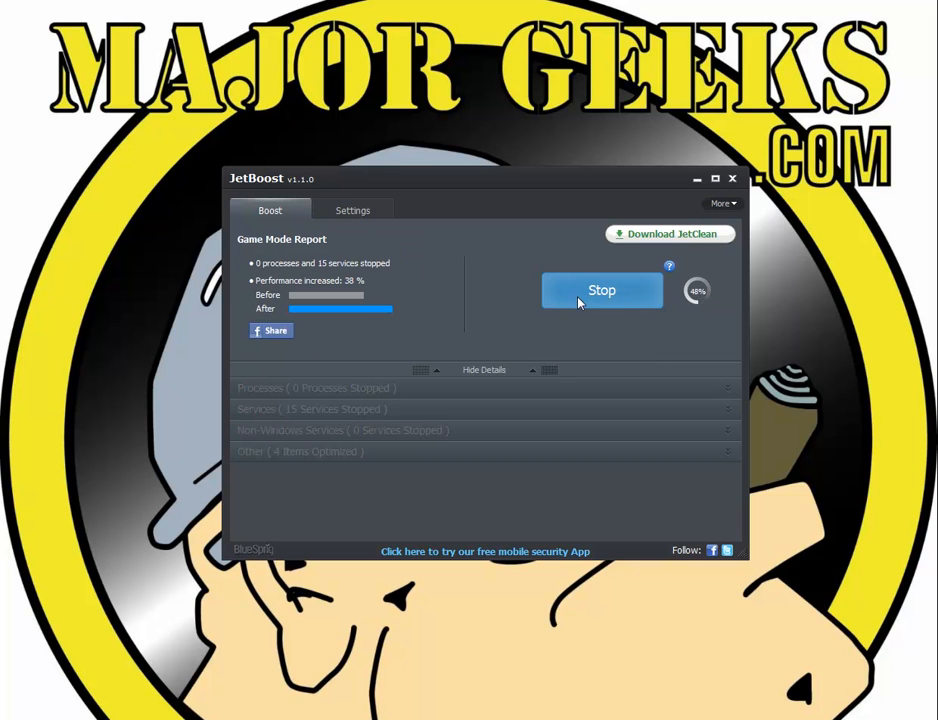
left_click(600, 290)
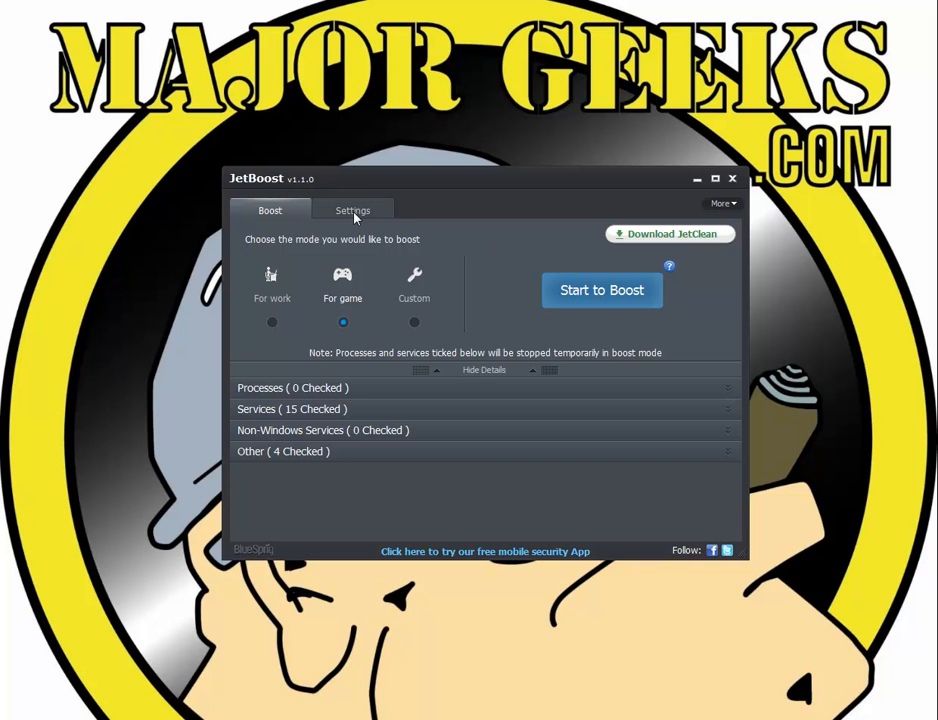
Browse the settings: general startup options, the Service List, then Automatic Update with proxy fields.
left_click(352, 210)
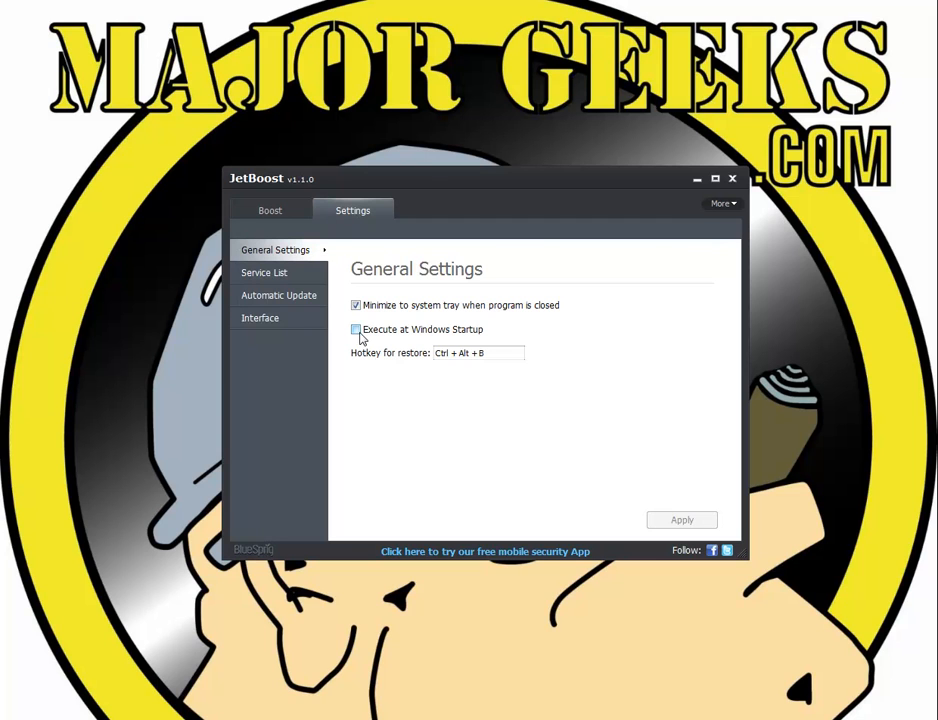
left_click(264, 272)
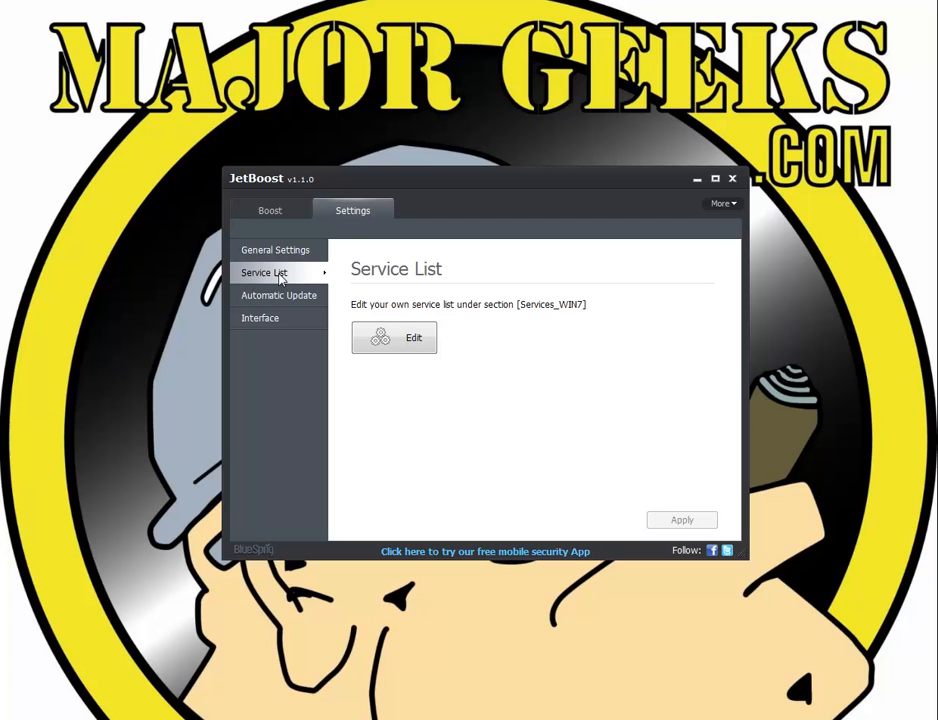
mouse_move(404, 326)
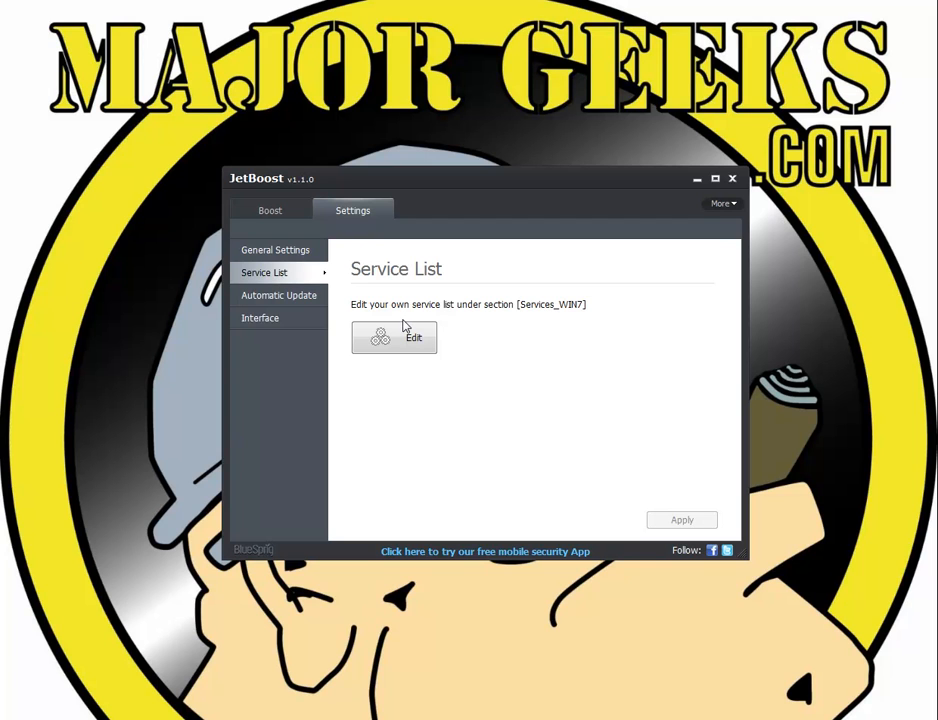
left_click(280, 296)
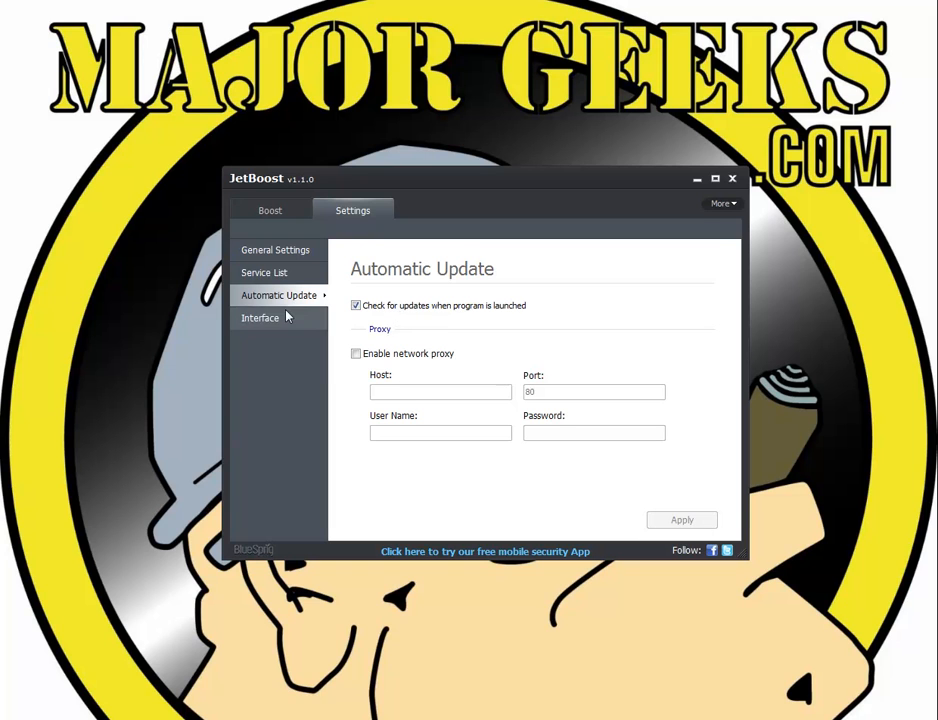
Try higher window transparency levels in Interface settings, then return it to fully opaque.
left_click(260, 318)
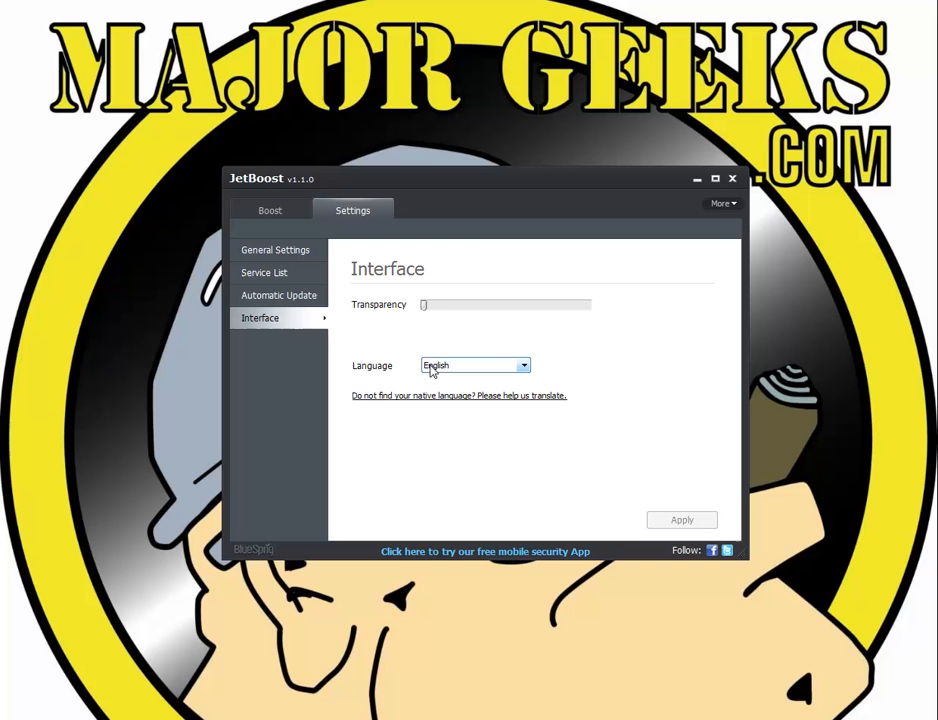
left_click_drag(424, 304, 492, 304)
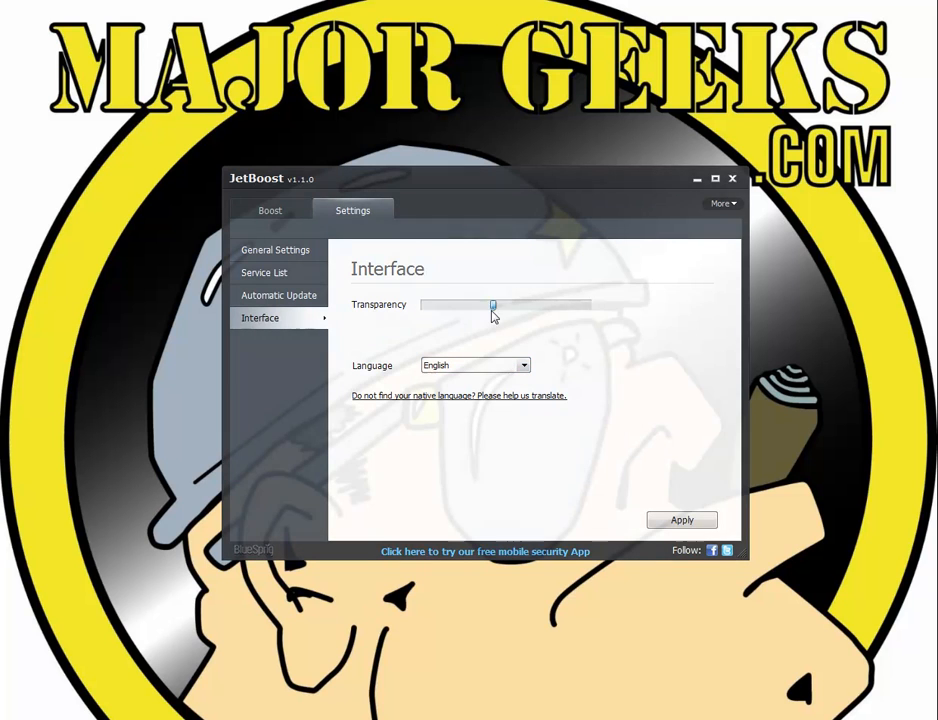
left_click_drag(492, 304, 588, 304)
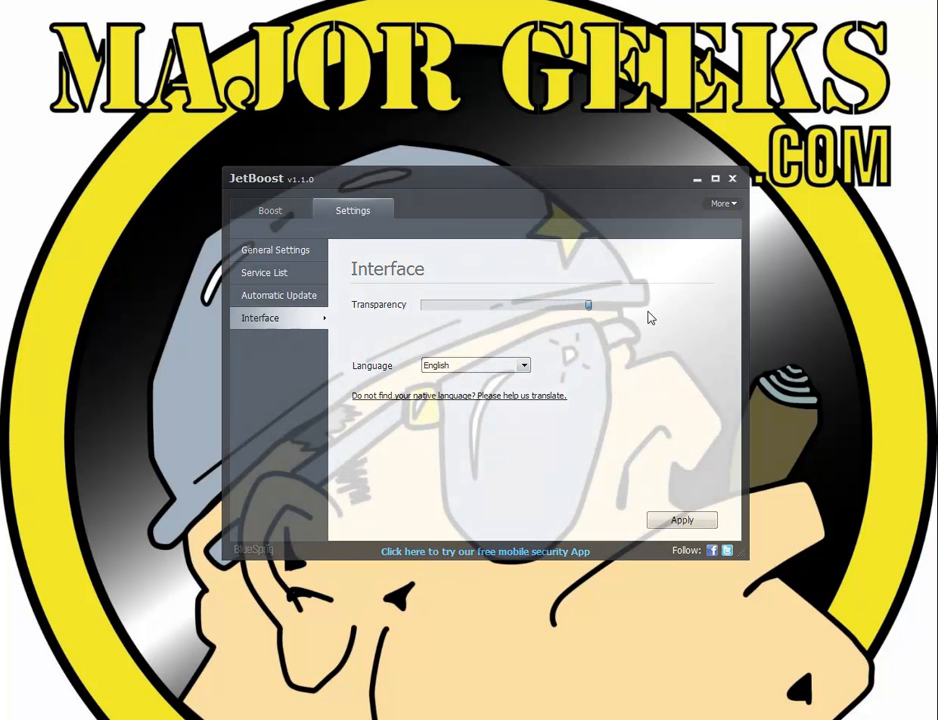
left_click_drag(588, 304, 422, 304)
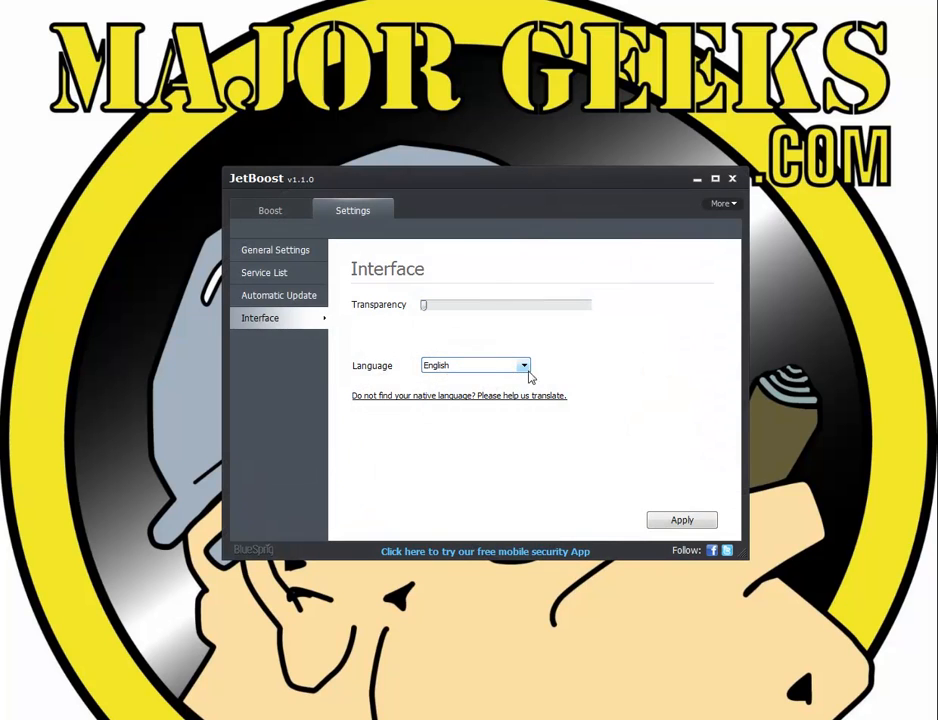
Check the interface language options unchanged and return to the Boost screen.
left_click(524, 364)
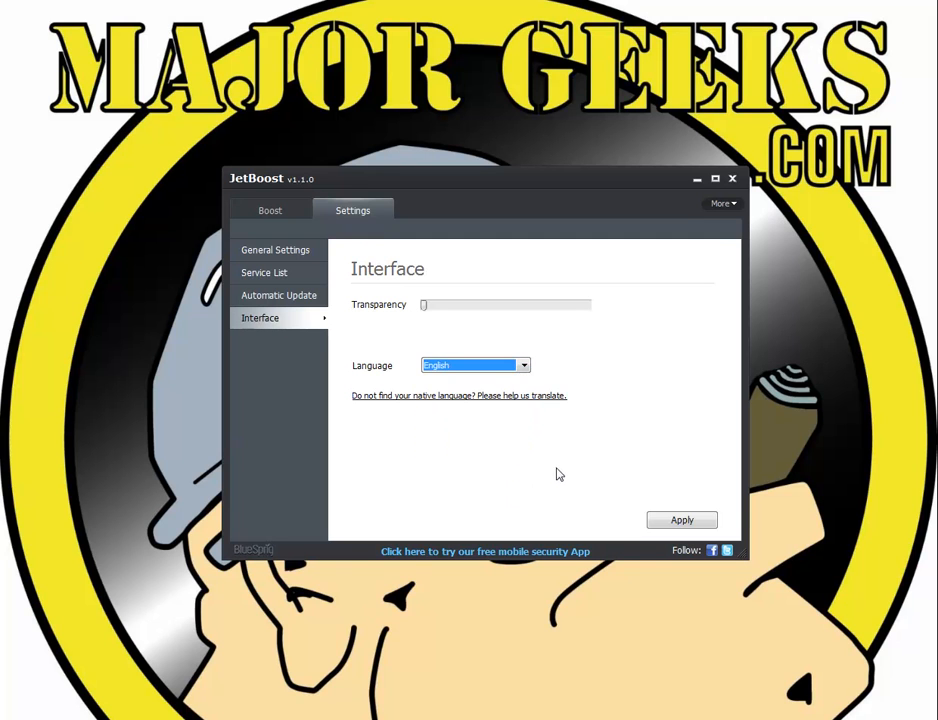
left_click(268, 210)
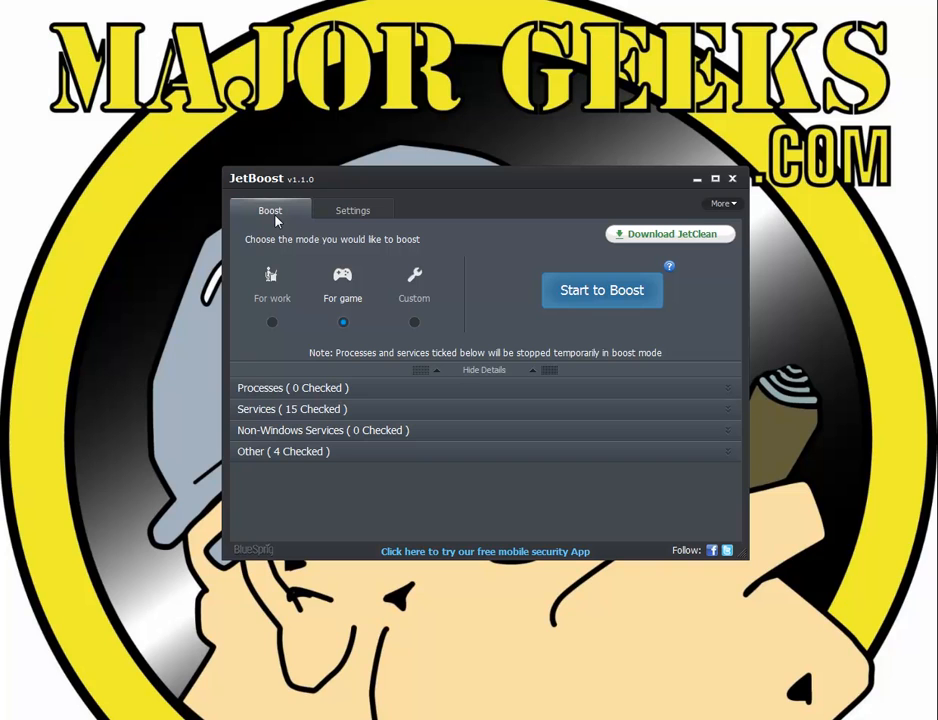